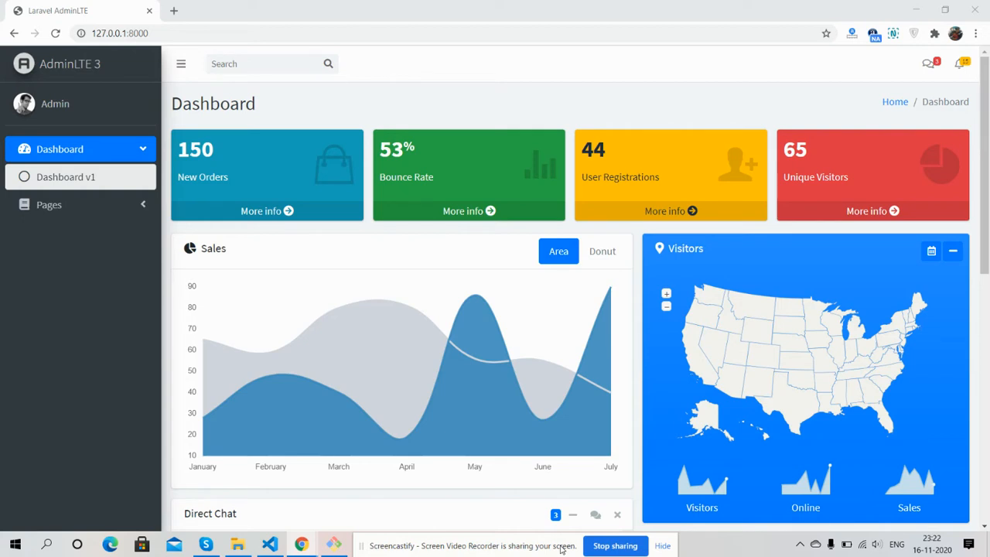
pyautogui.moveTo(440, 483)
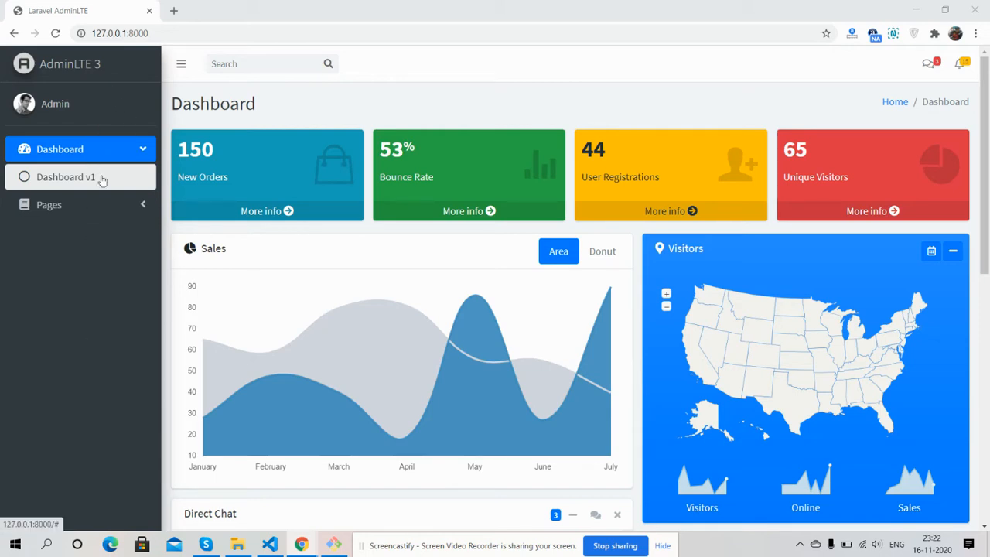
pyautogui.click(142, 148)
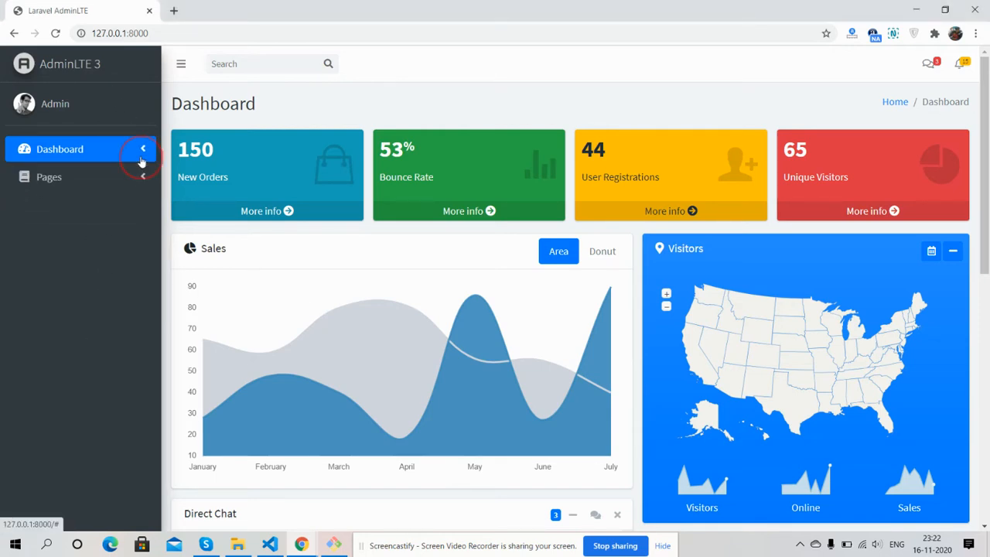
pyautogui.click(77, 148)
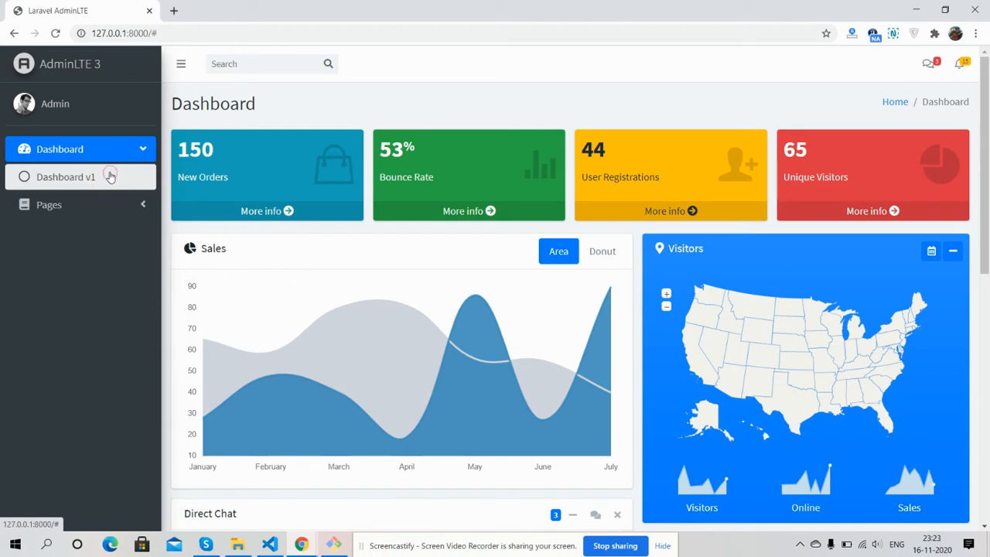
pyautogui.click(50, 204)
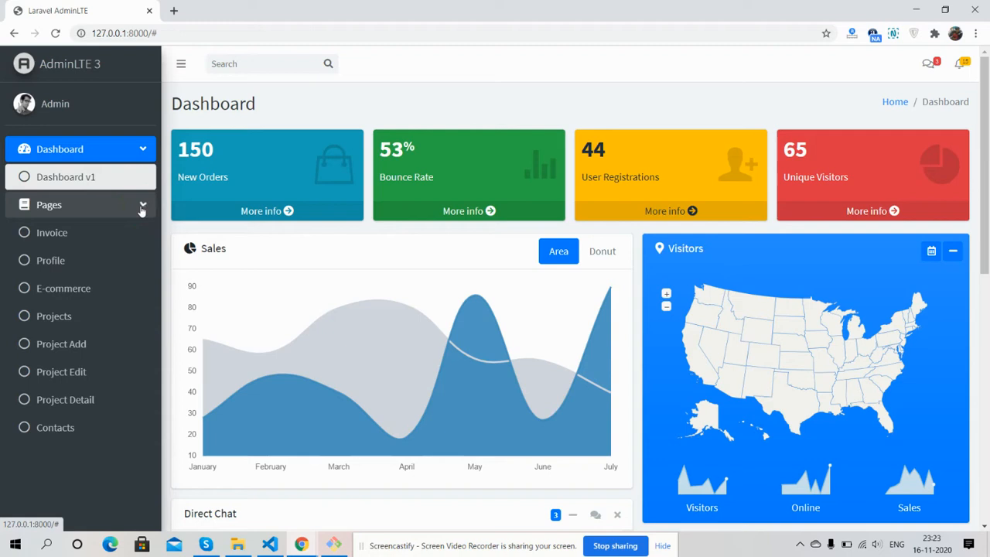
pyautogui.click(181, 63)
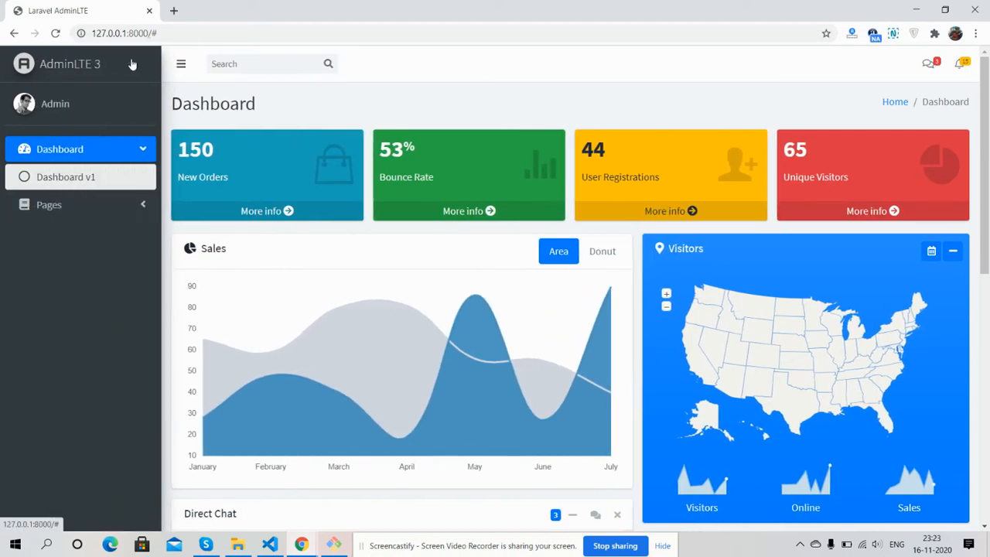
pyautogui.click(181, 63)
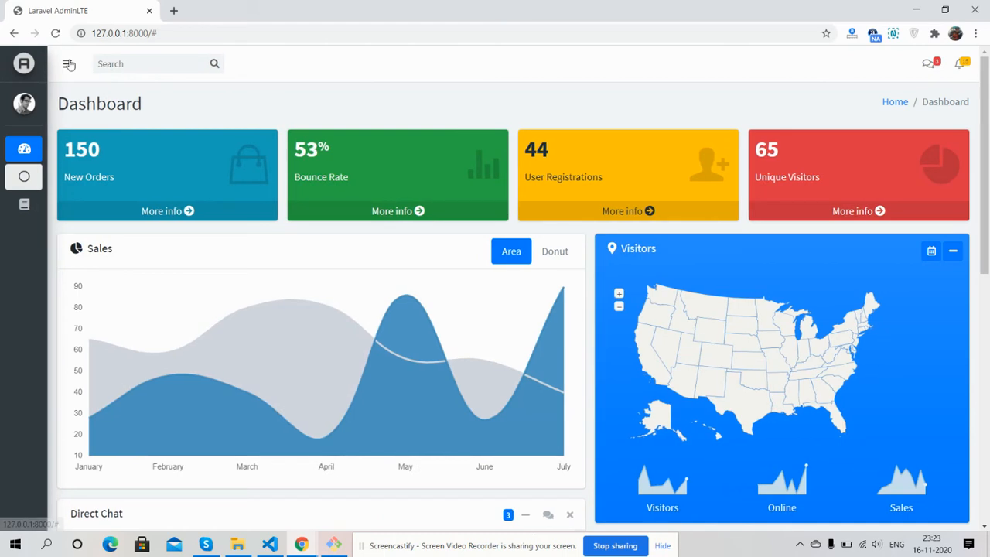
pyautogui.click(68, 65)
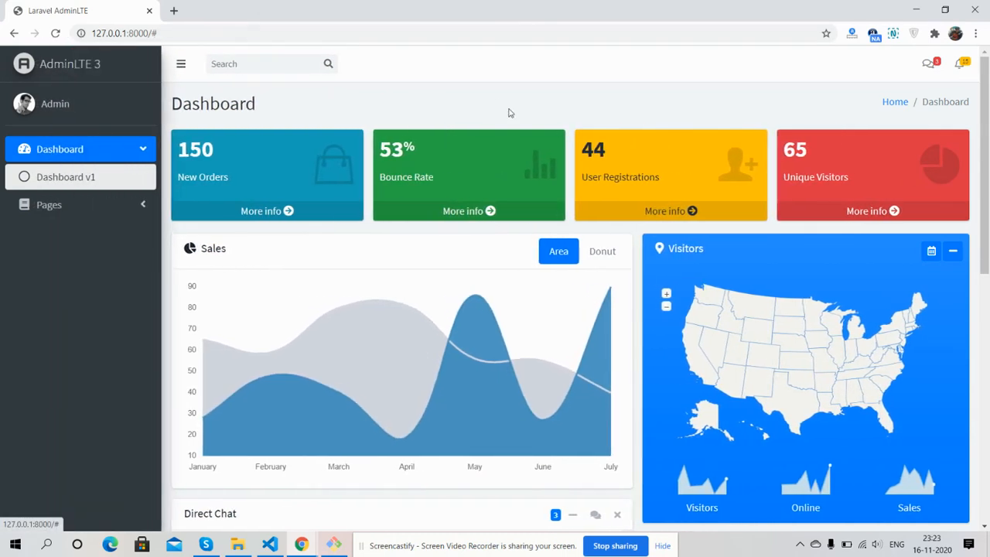
pyautogui.click(928, 65)
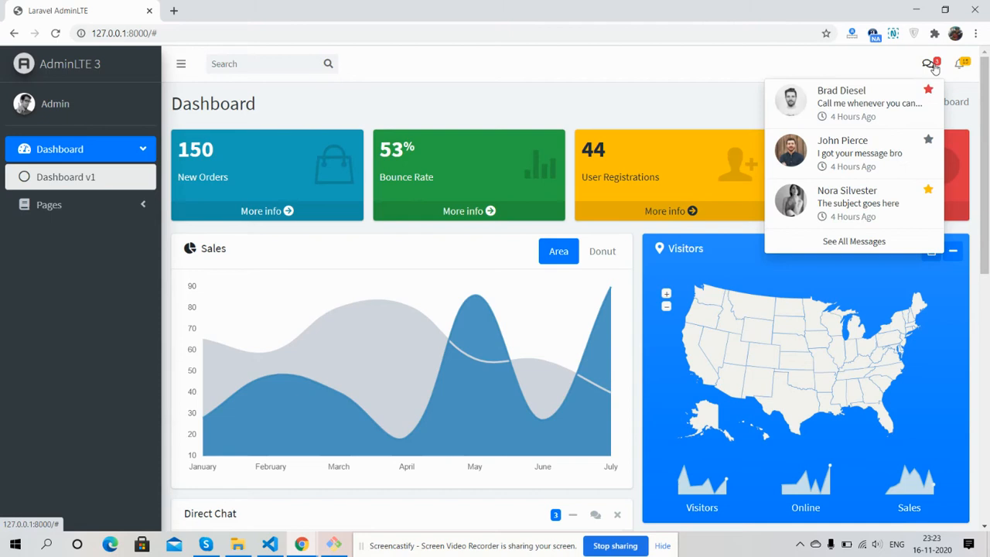
pyautogui.click(955, 65)
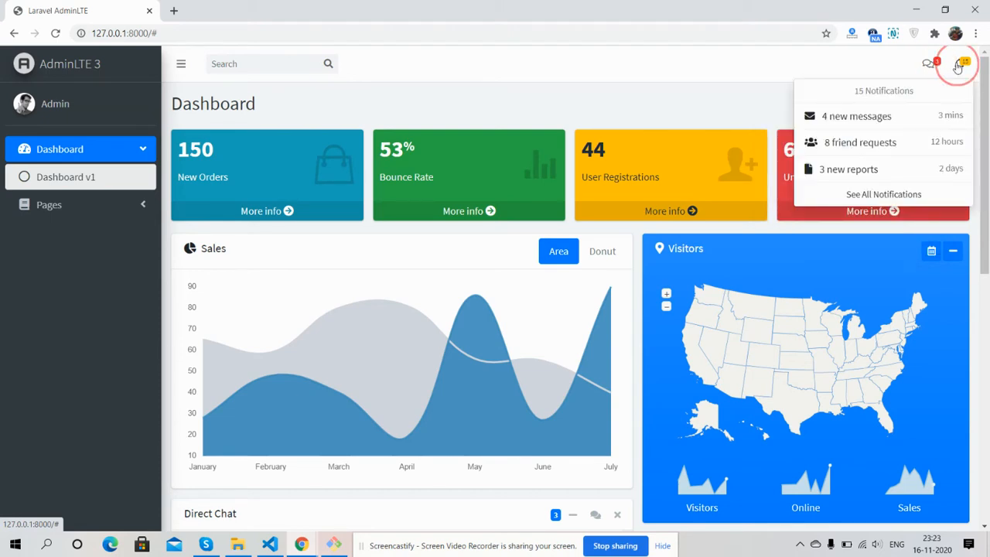
pyautogui.click(959, 64)
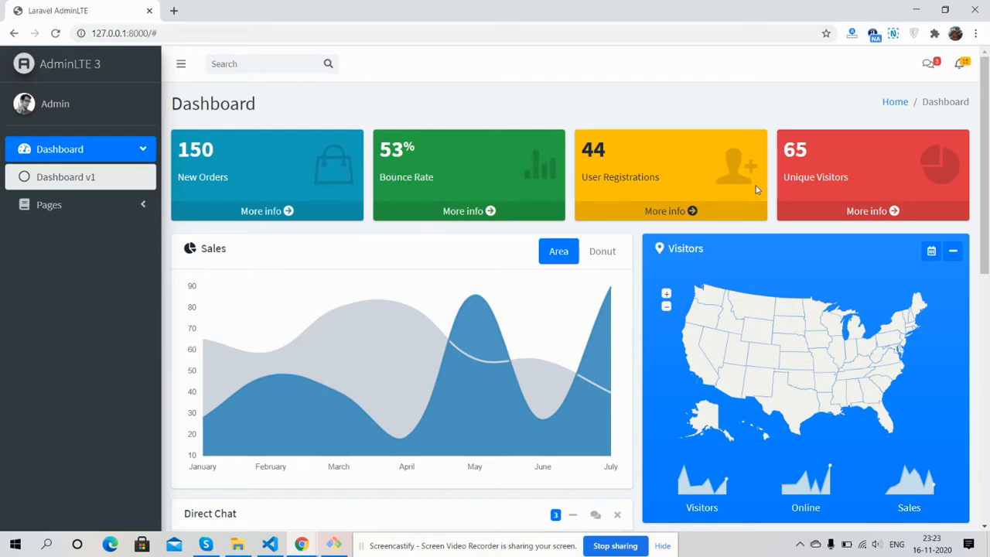
pyautogui.moveTo(419, 171)
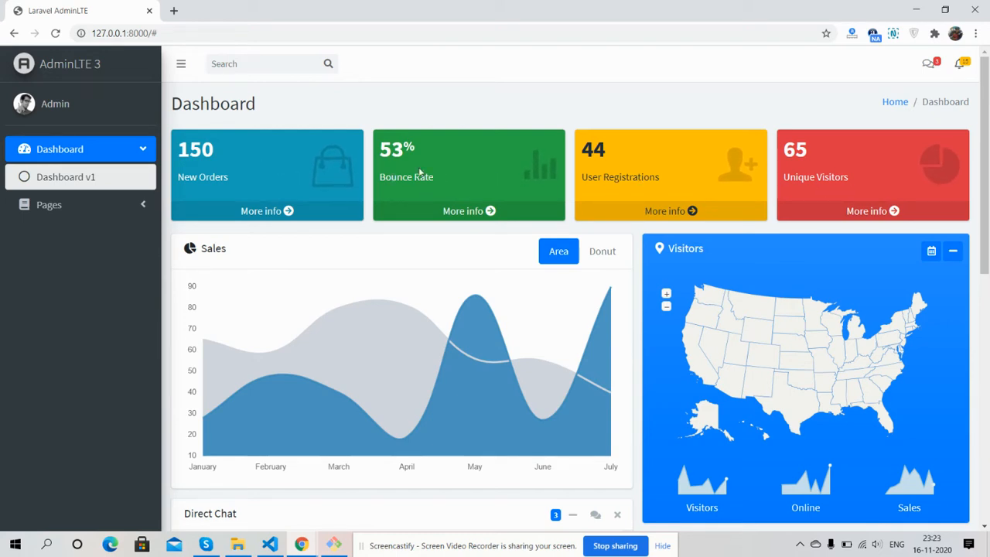
pyautogui.moveTo(651, 177)
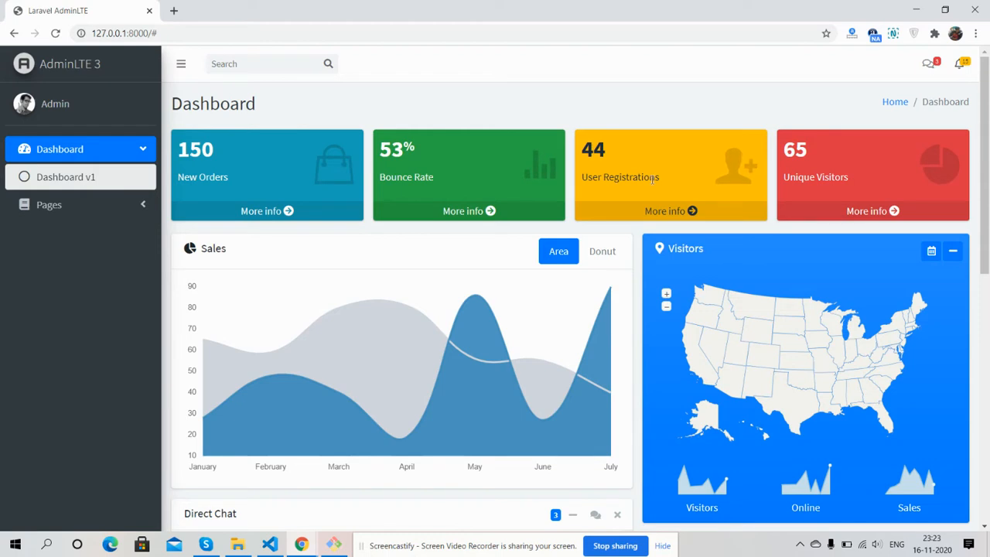
pyautogui.moveTo(433, 170)
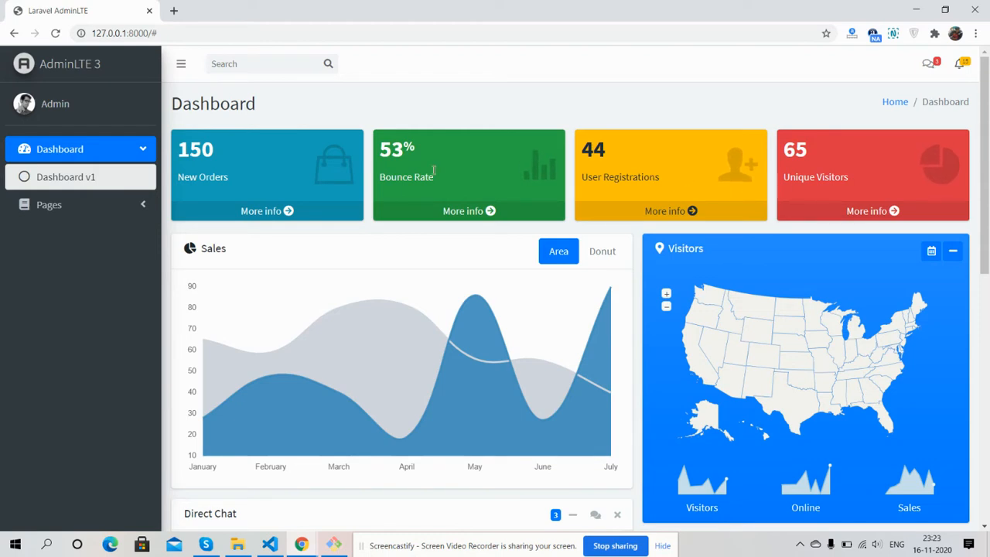
pyautogui.moveTo(235, 163)
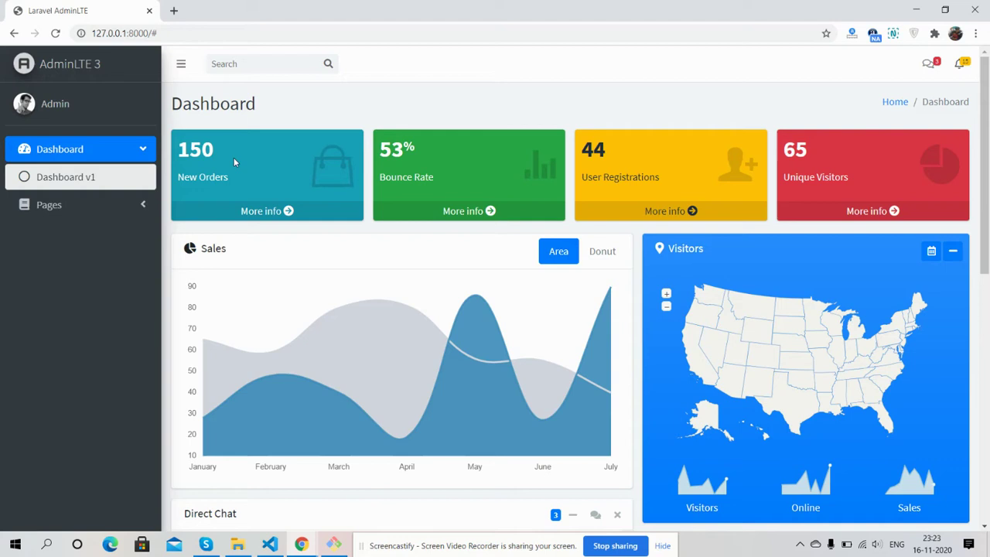
pyautogui.scroll(-3)
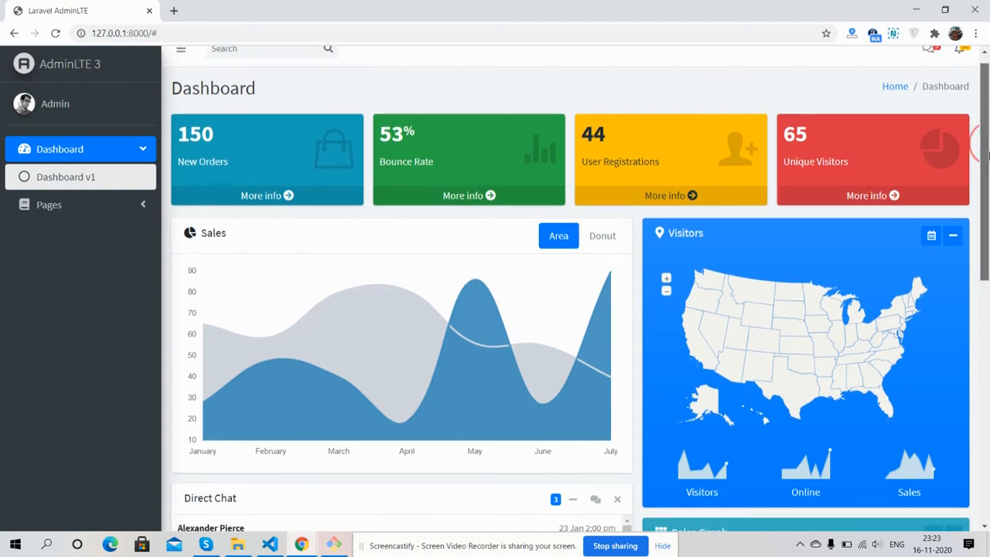
pyautogui.scroll(-3)
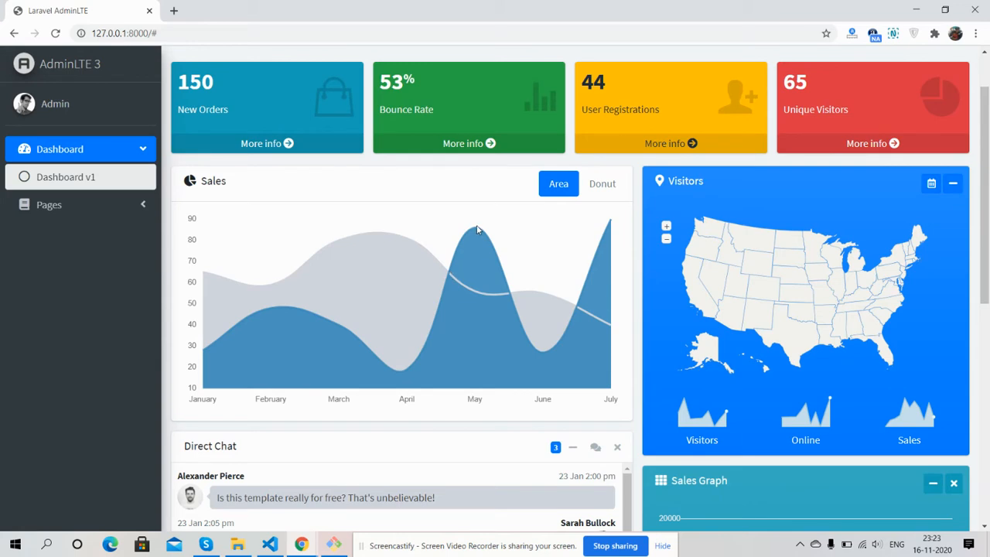
pyautogui.click(602, 183)
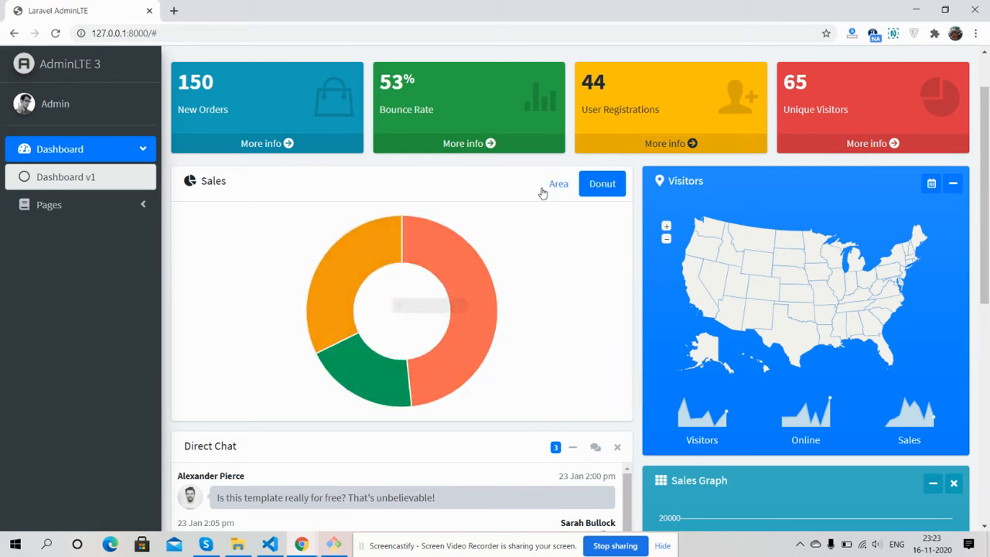
pyautogui.click(559, 183)
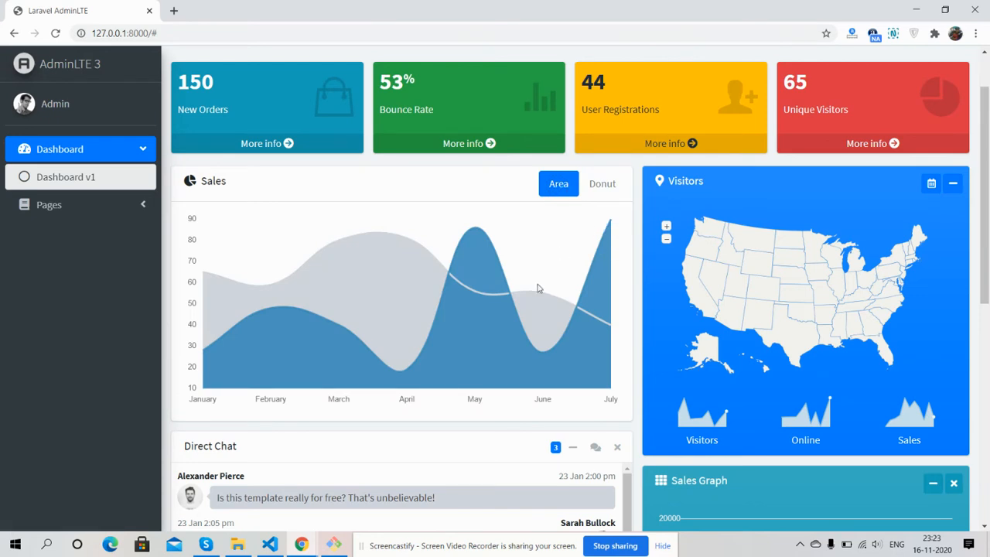
pyautogui.moveTo(285, 276)
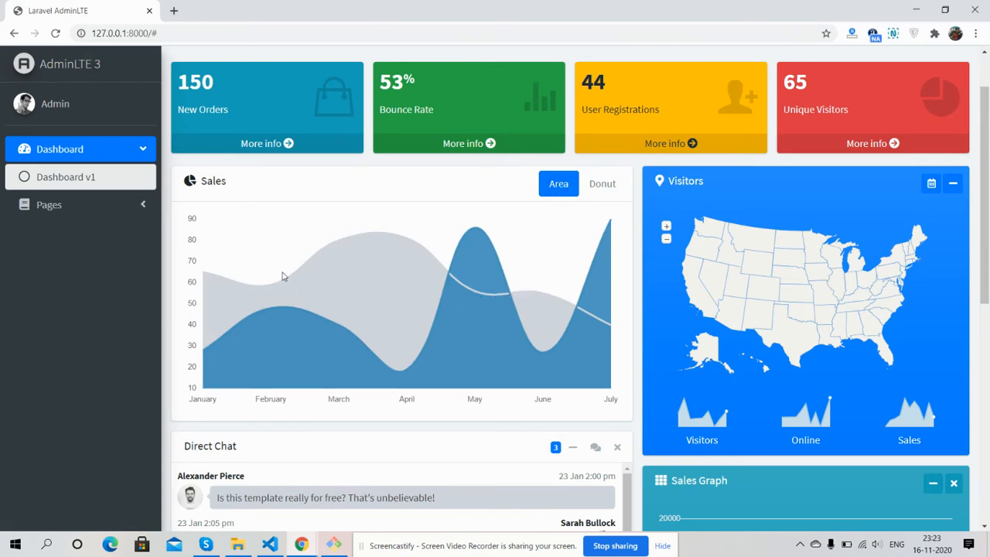
pyautogui.moveTo(272, 320)
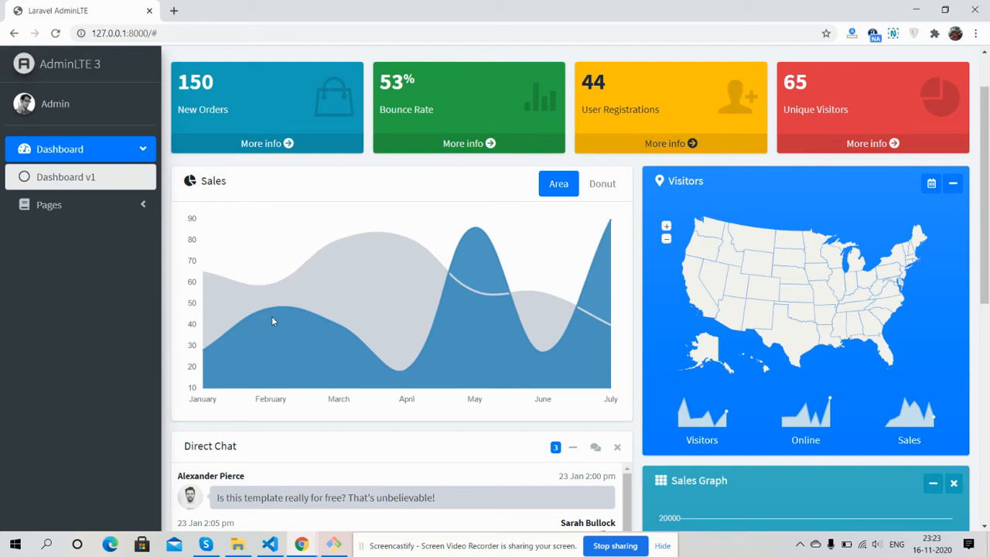
pyautogui.moveTo(714, 235)
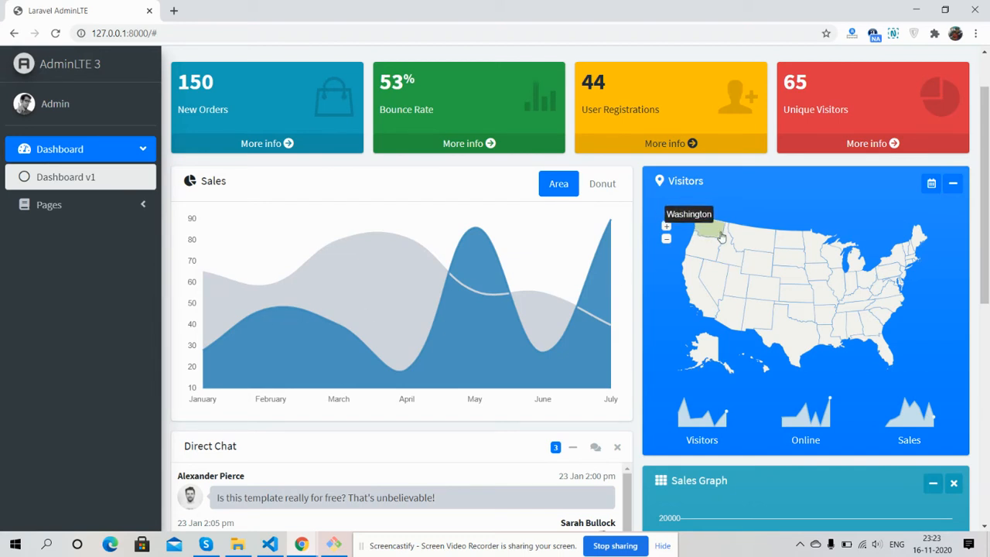
pyautogui.moveTo(741, 248)
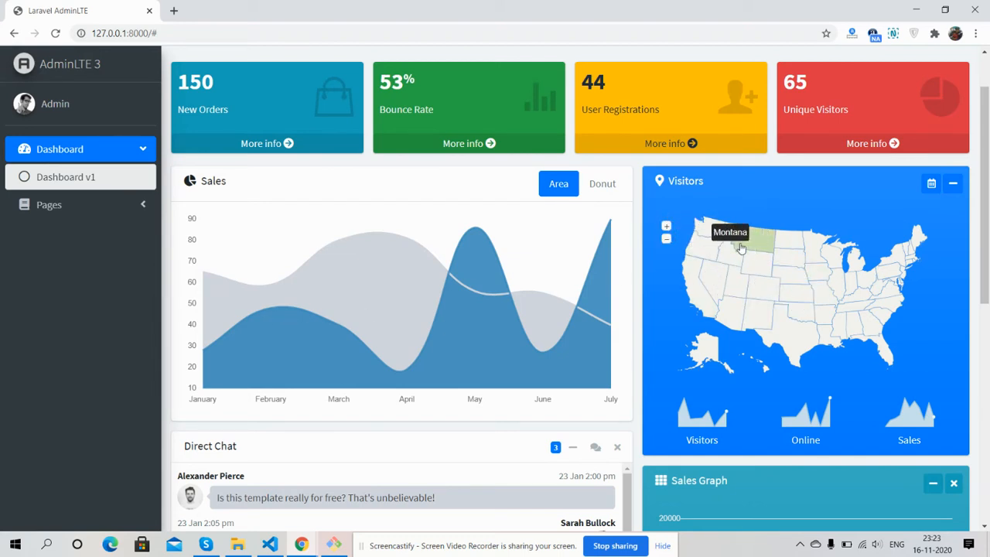
pyautogui.moveTo(838, 306)
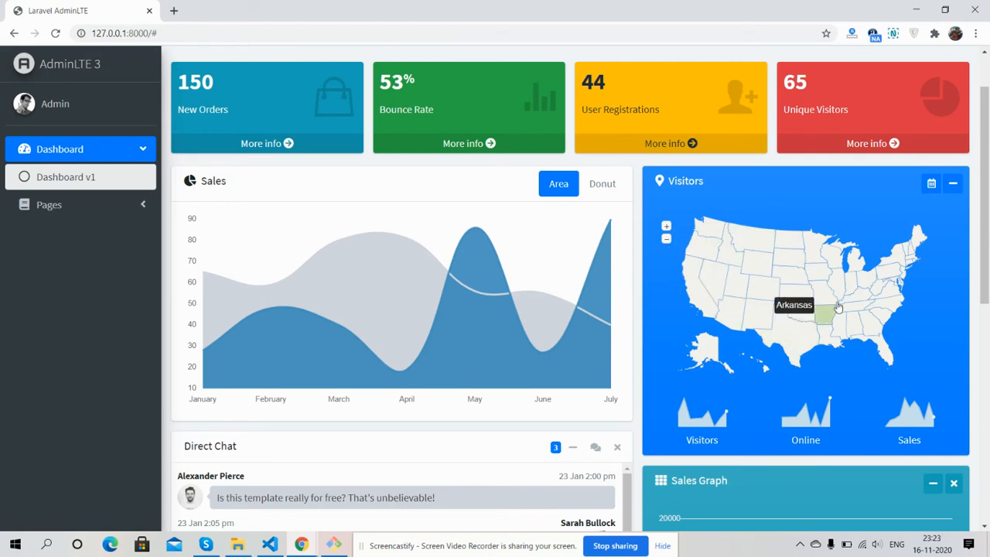
pyautogui.moveTo(962, 209)
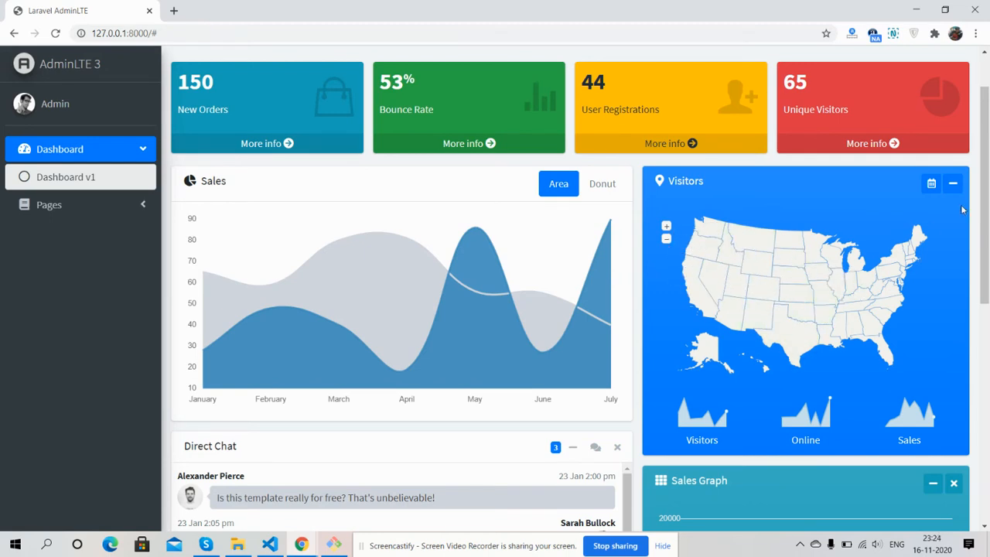
pyautogui.click(953, 182)
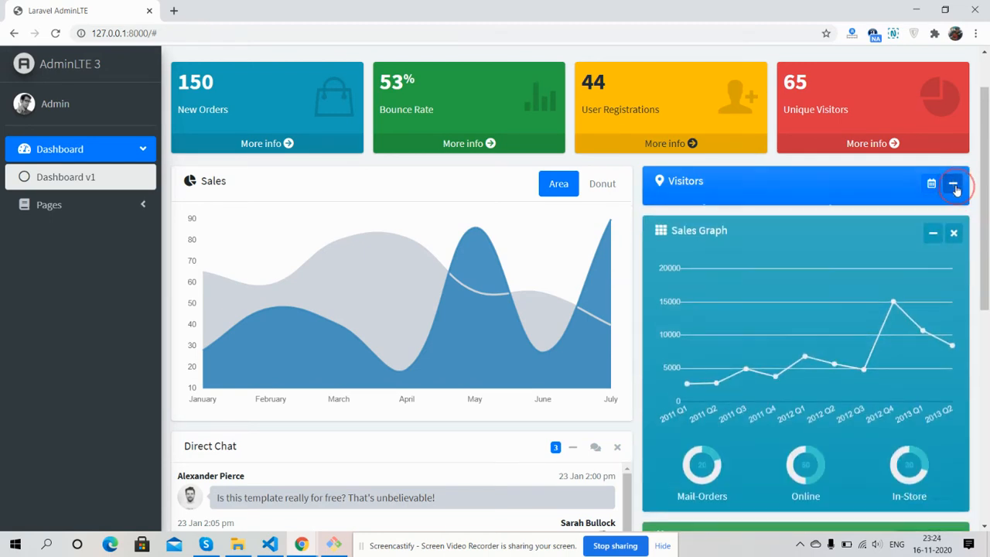
pyautogui.click(953, 183)
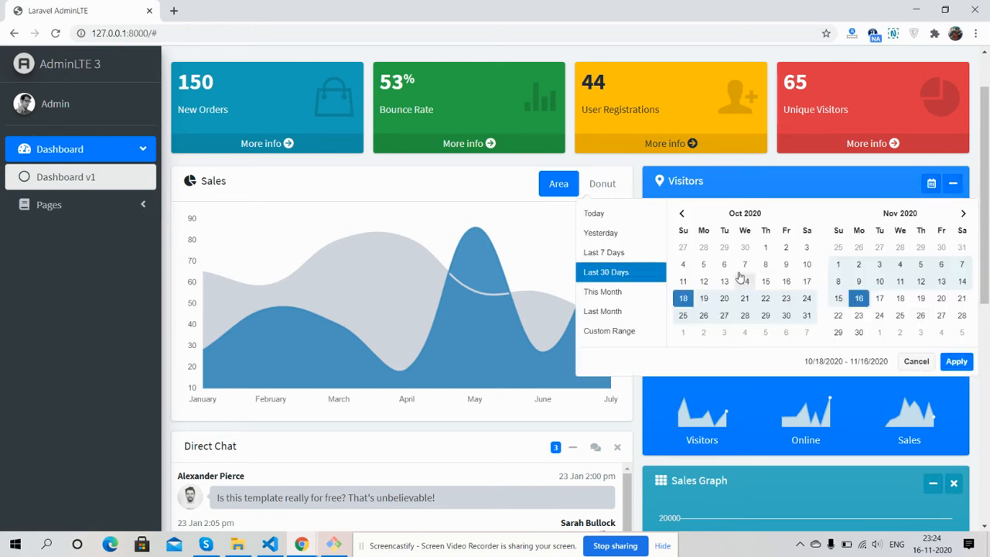
pyautogui.click(609, 331)
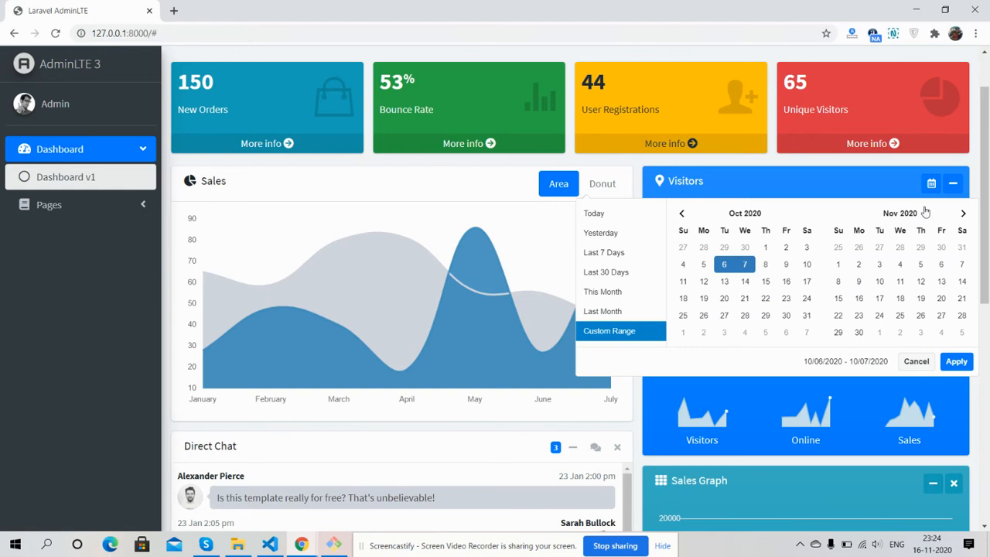
pyautogui.click(955, 361)
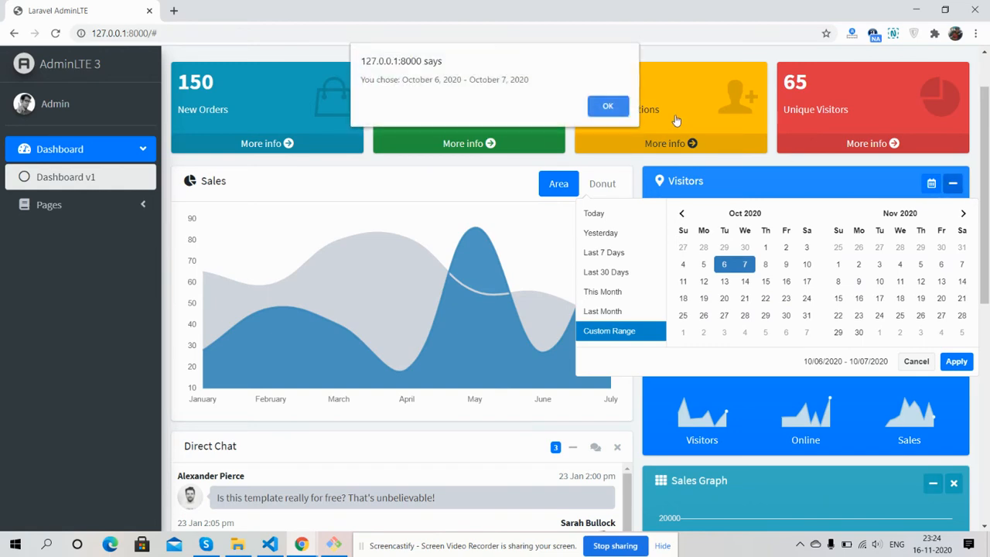
pyautogui.click(606, 106)
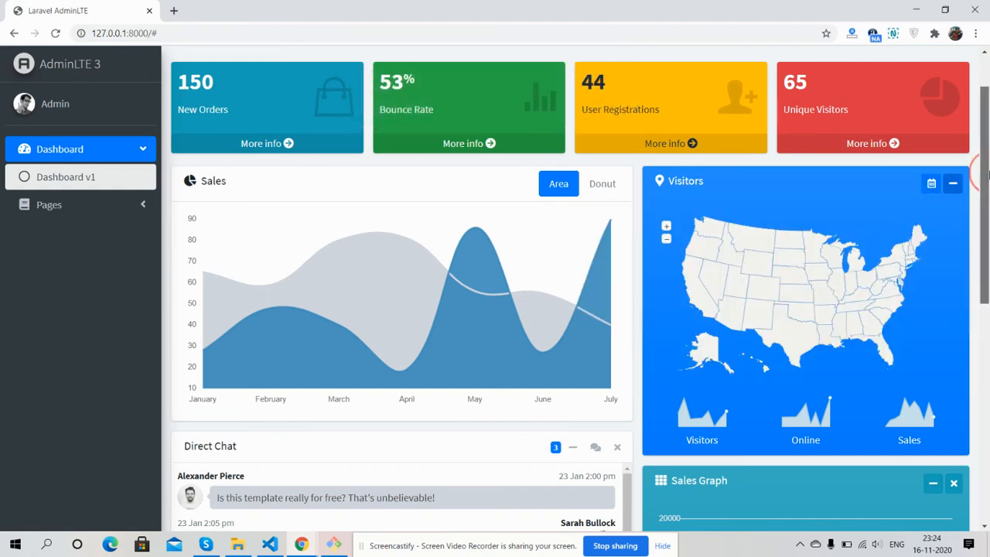
pyautogui.scroll(-3)
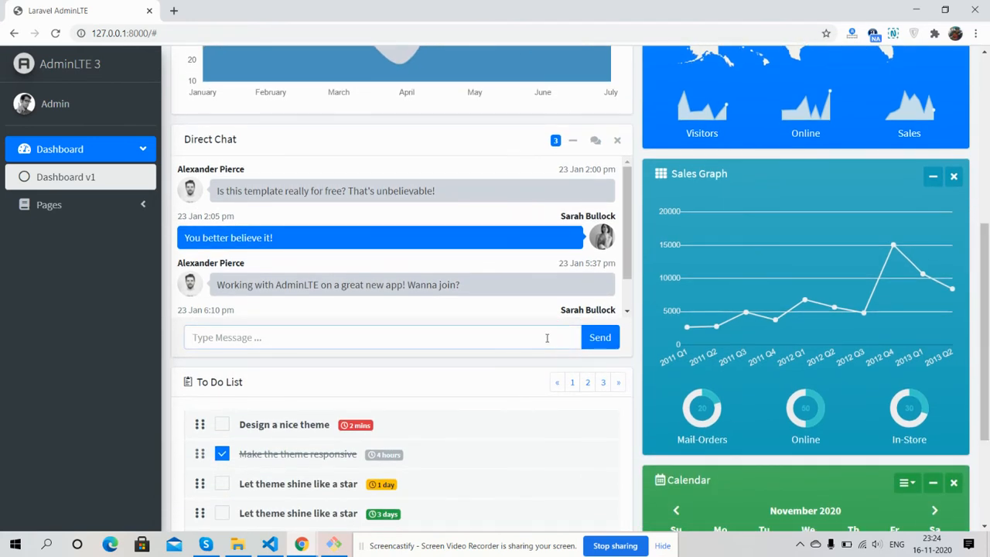
pyautogui.moveTo(805, 301)
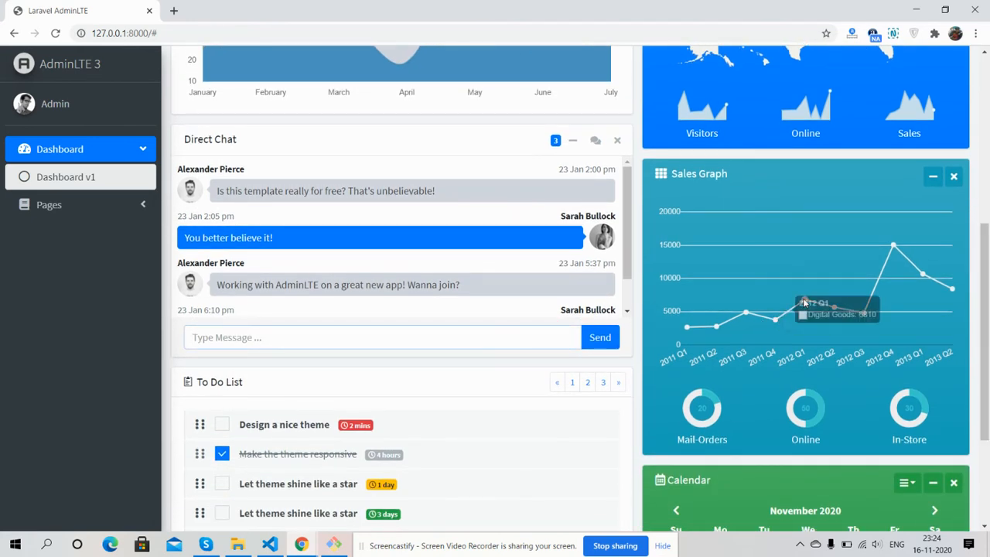
pyautogui.moveTo(889, 248)
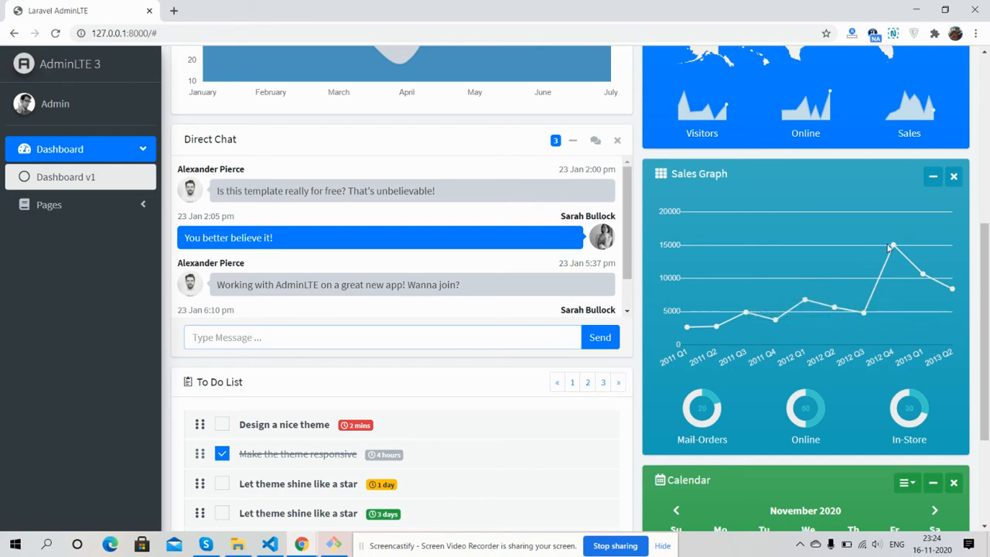
pyautogui.moveTo(940, 192)
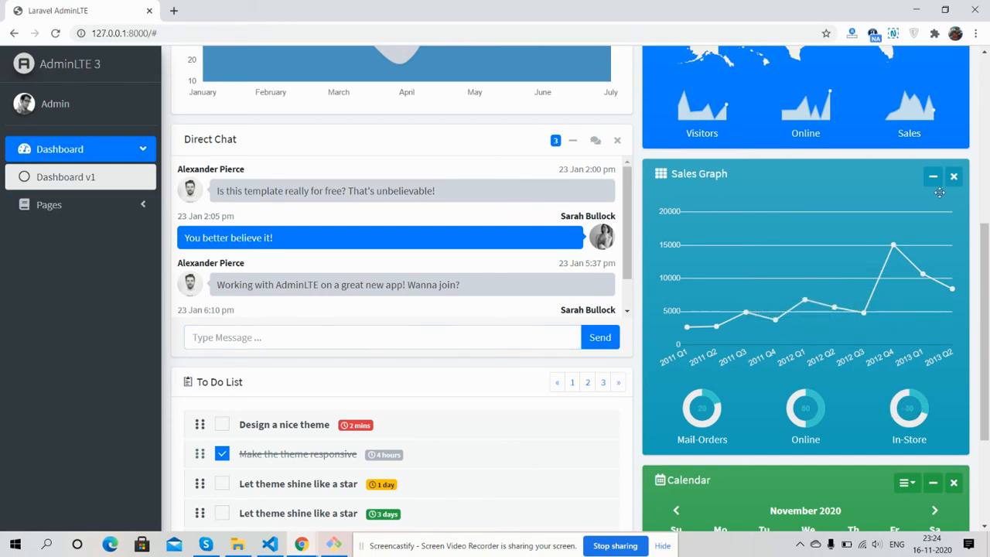
pyautogui.moveTo(971, 210)
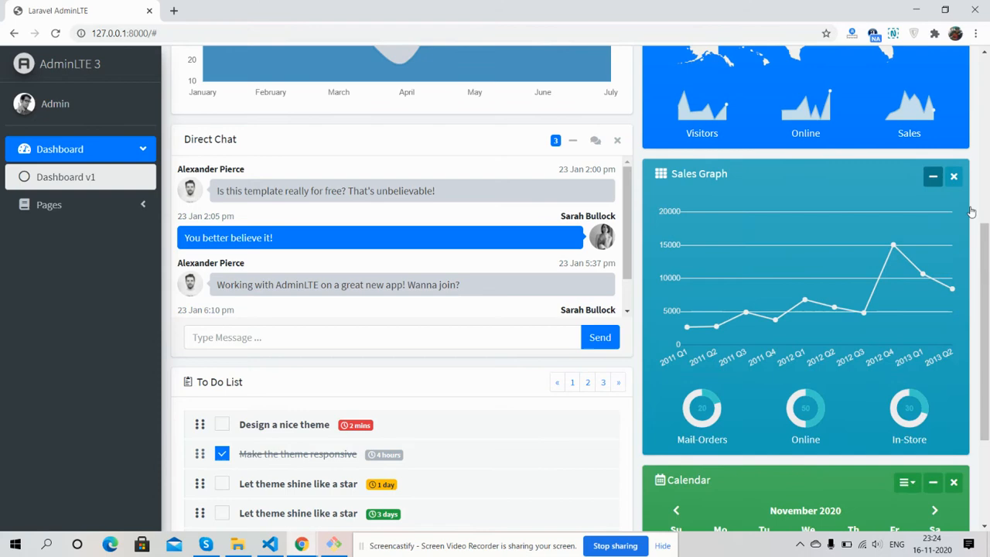
pyautogui.scroll(-3)
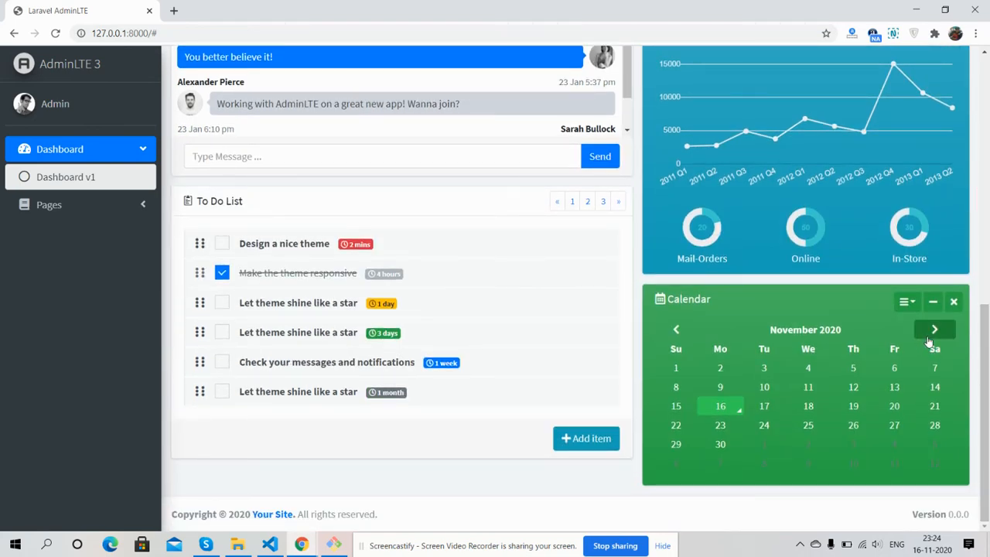
pyautogui.click(935, 328)
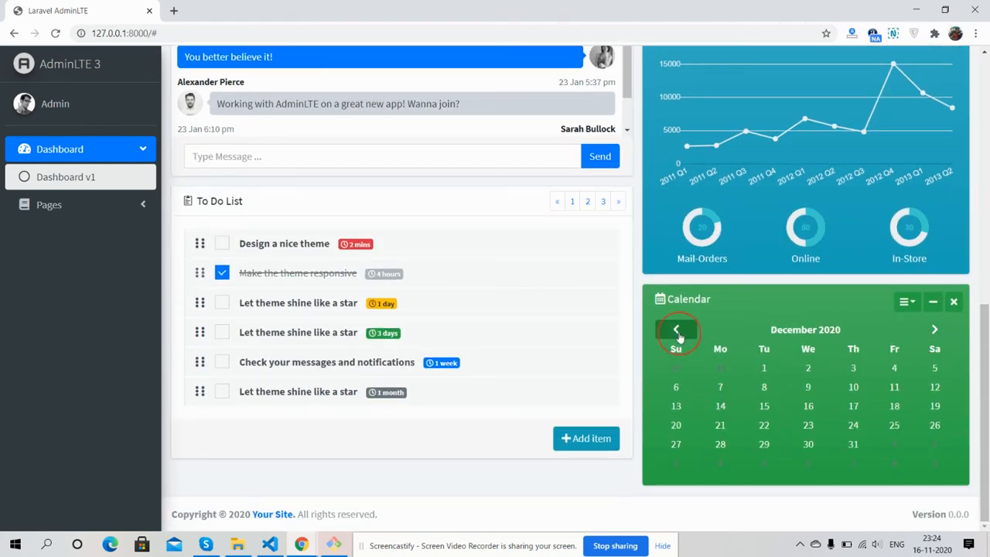
pyautogui.click(903, 300)
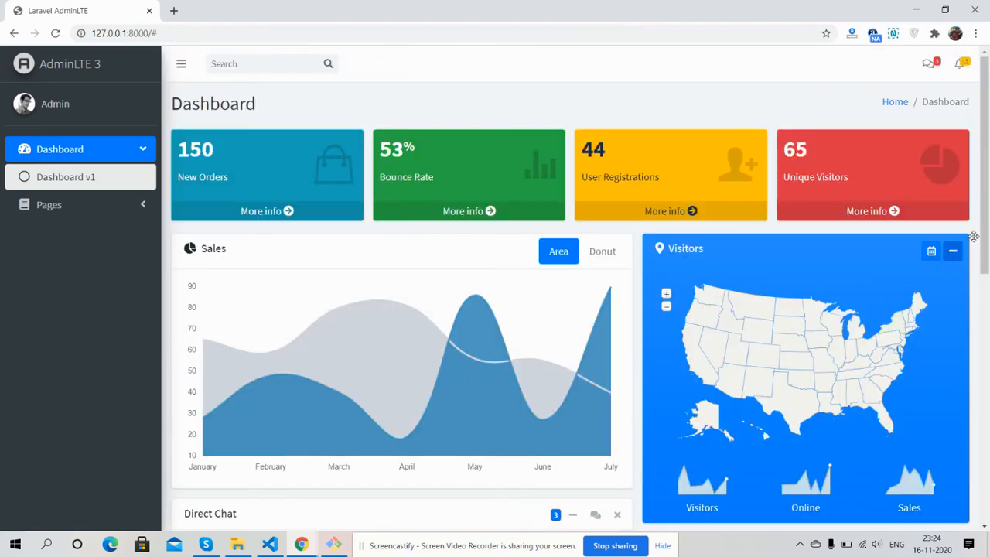
pyautogui.scroll(-3)
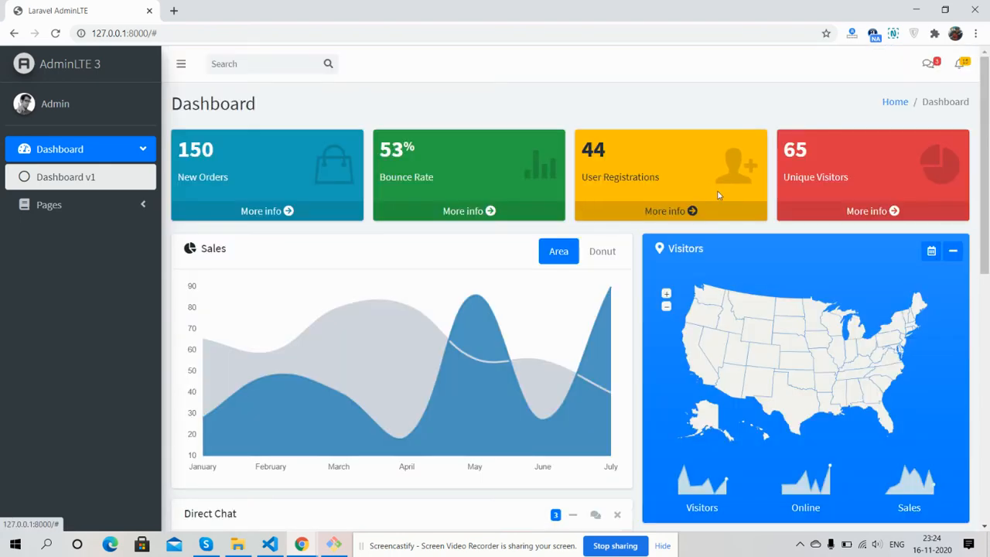
pyautogui.scroll(-3)
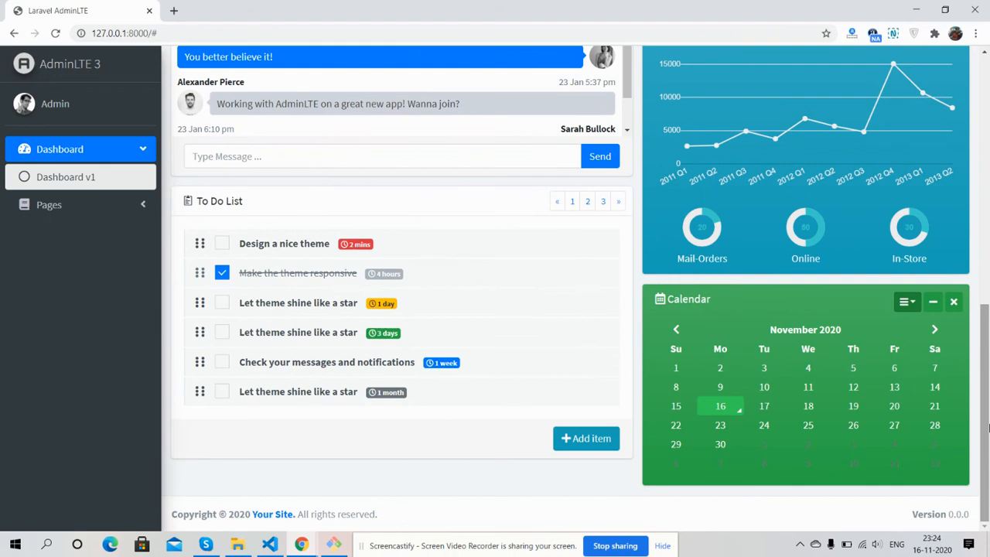
pyautogui.moveTo(986, 427)
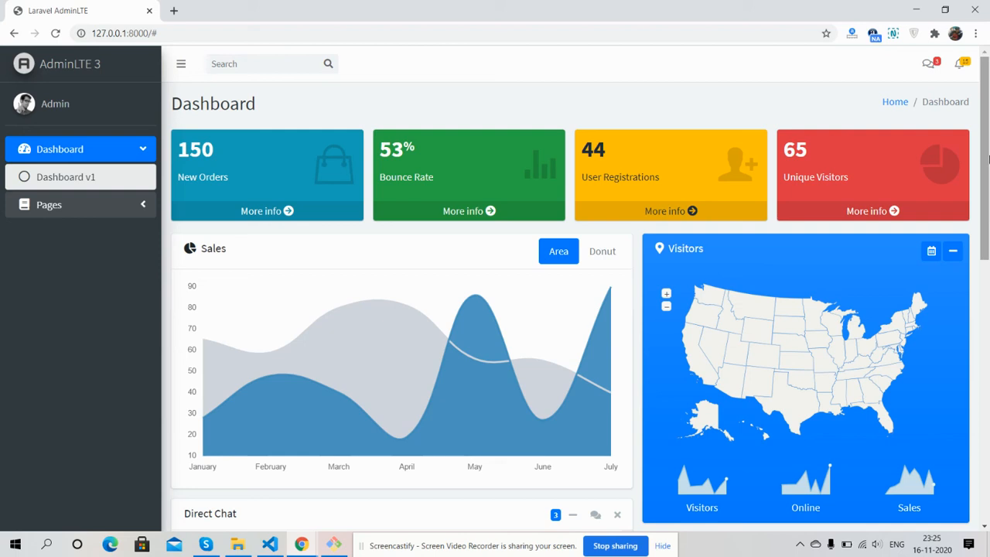
pyautogui.moveTo(646, 544)
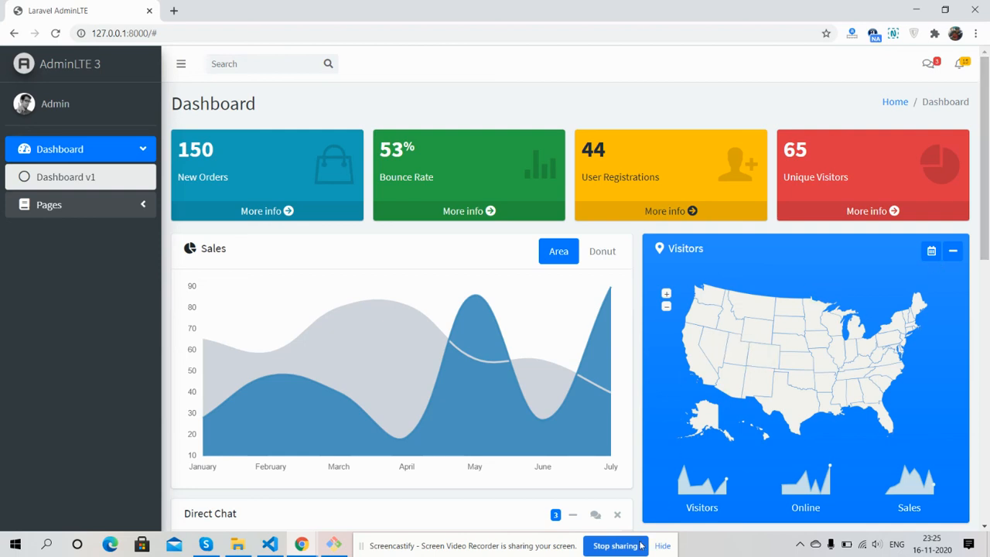